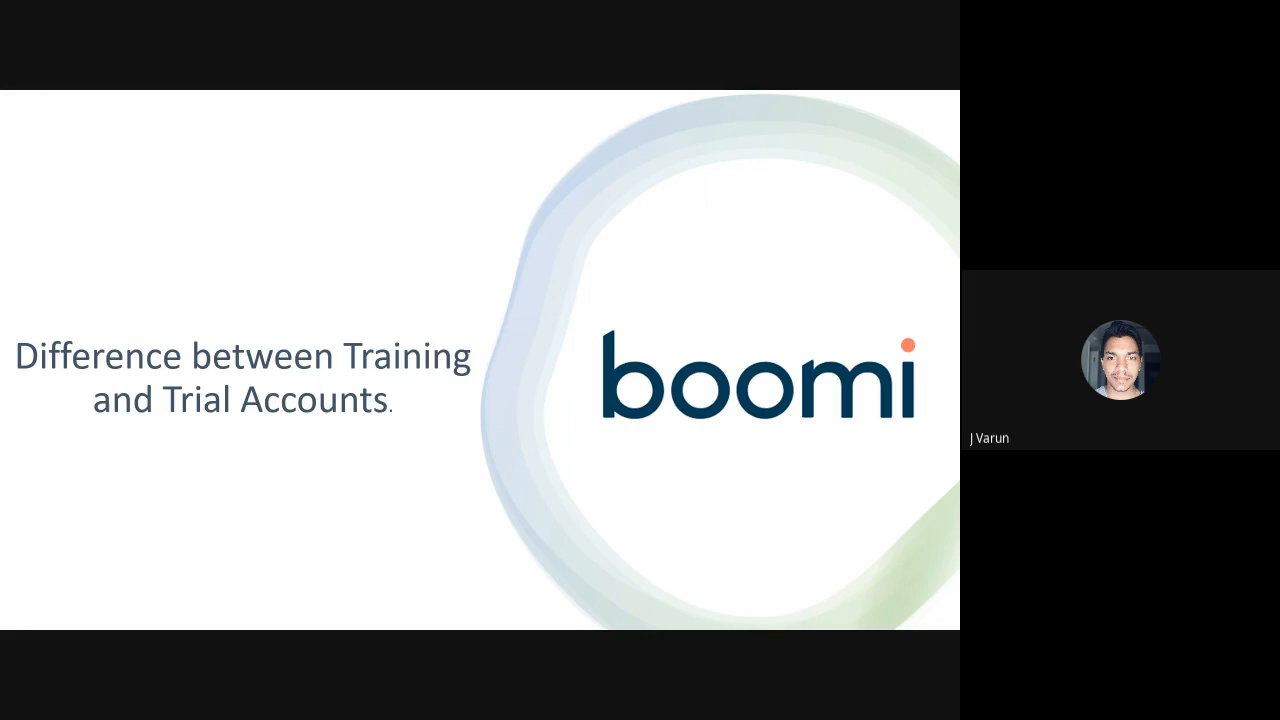
mouse_move(624, 604)
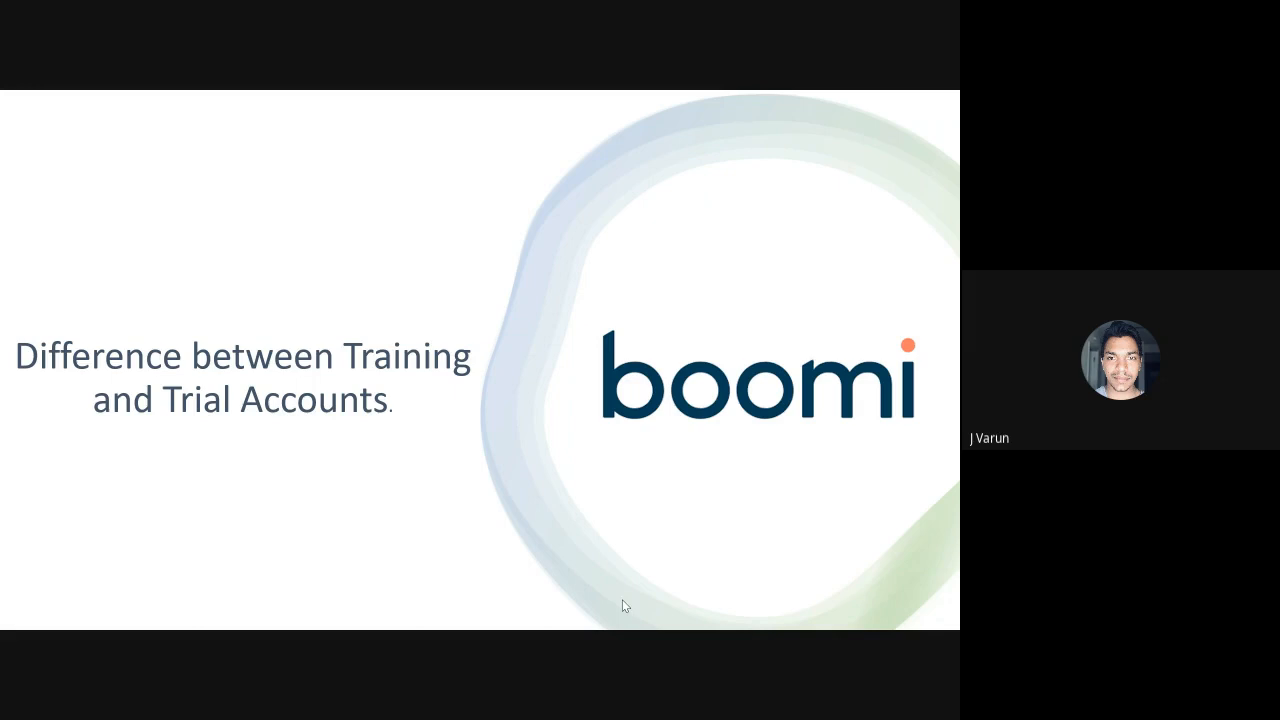
mouse_move(532, 534)
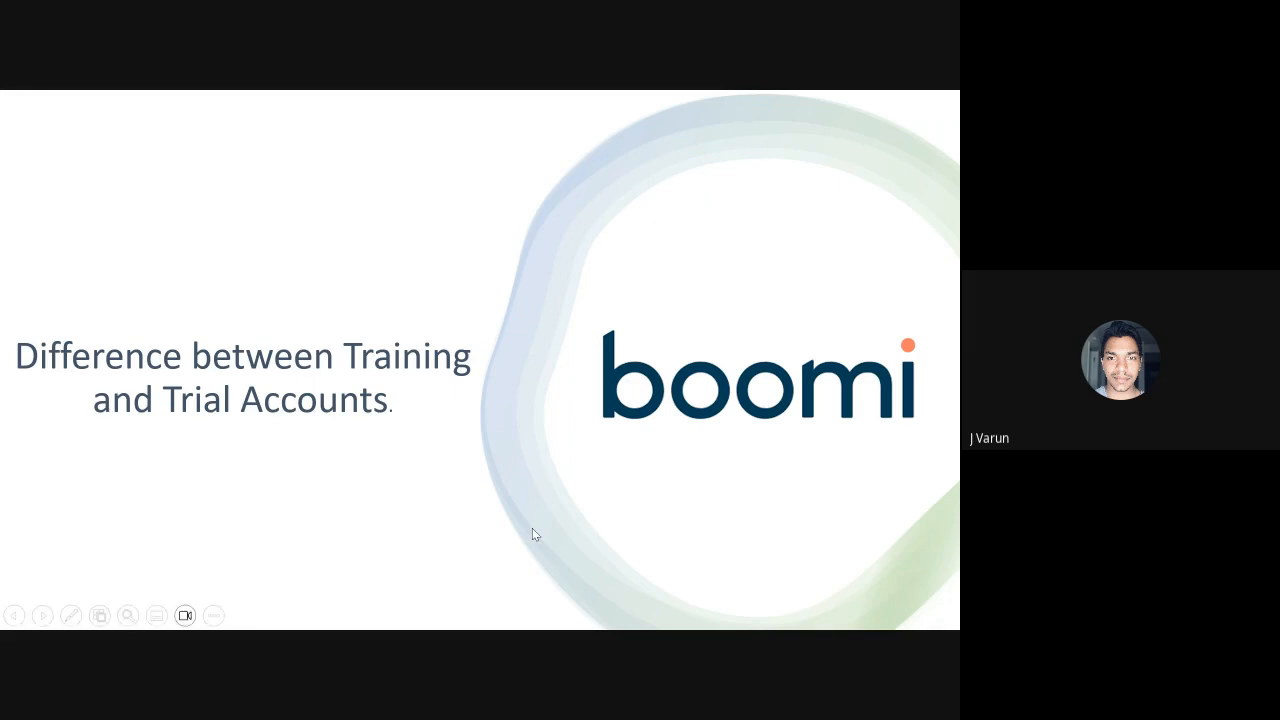
mouse_move(930, 508)
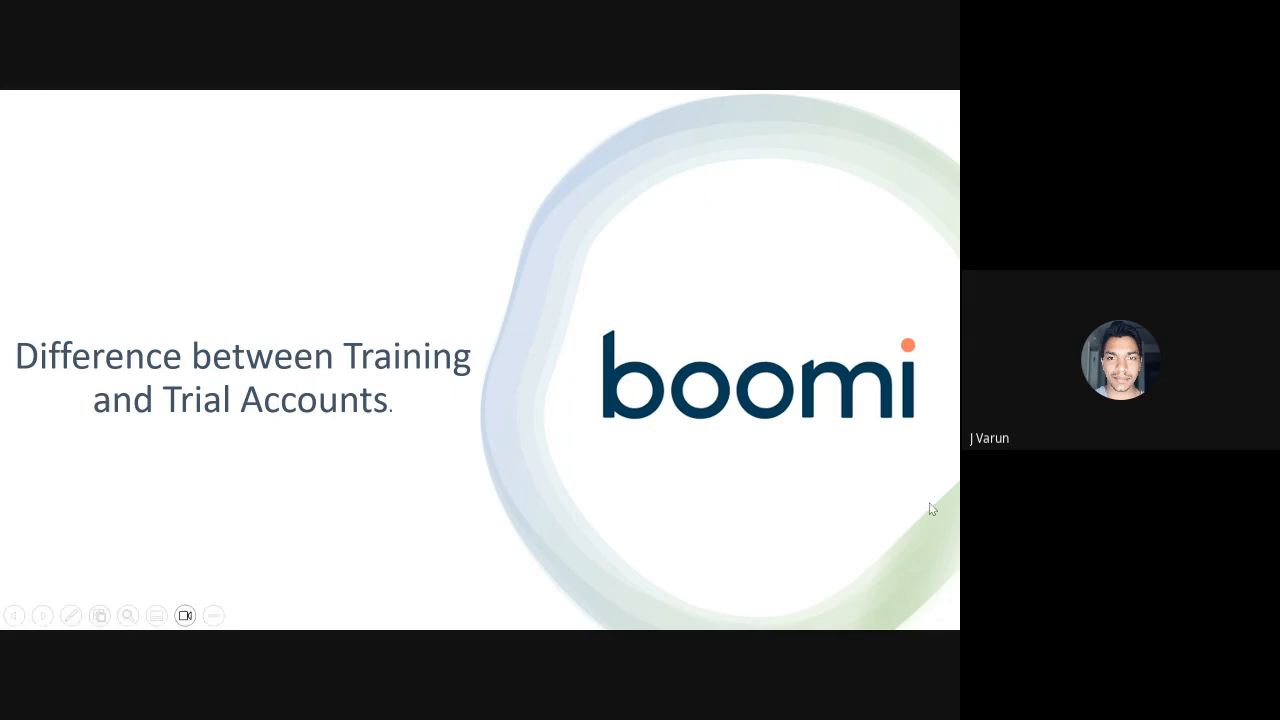